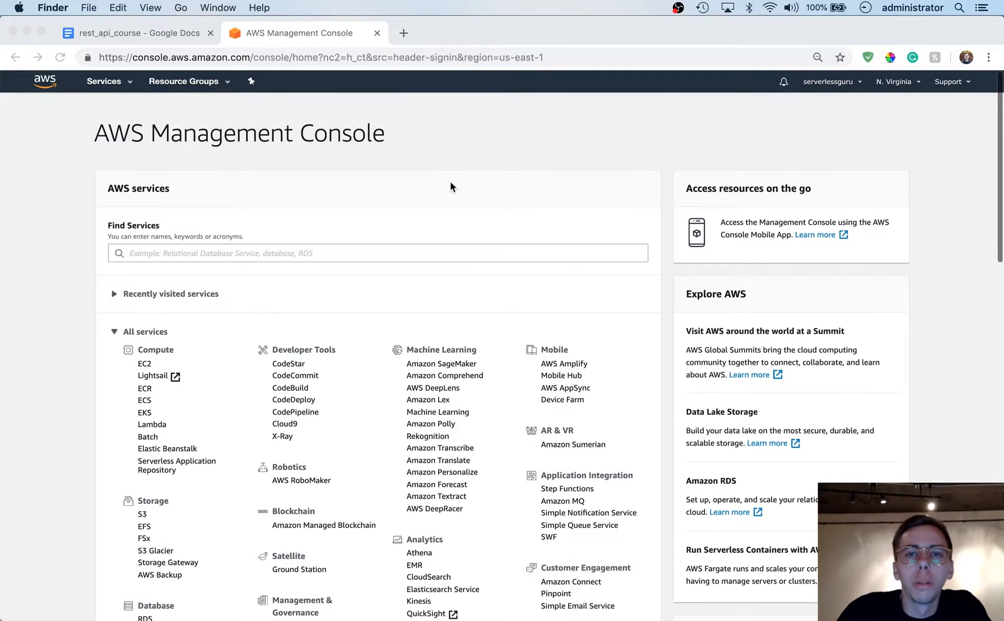
pyautogui.moveTo(294, 125)
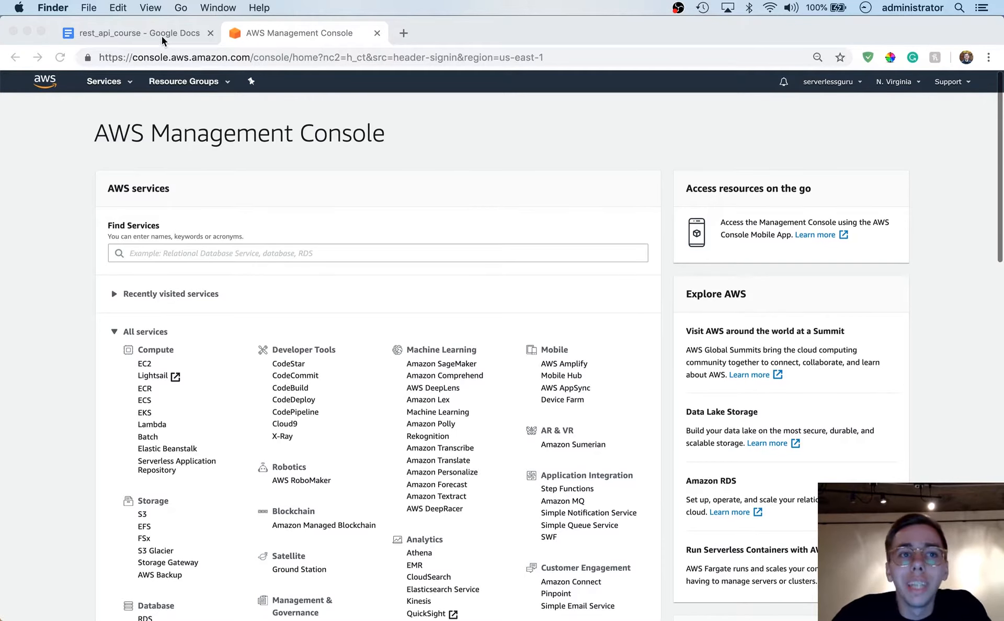
# Step: Review the createUser Lambda checklist in the rest_api_course outline, highlighting the Test in console step
pyautogui.click(135, 32)
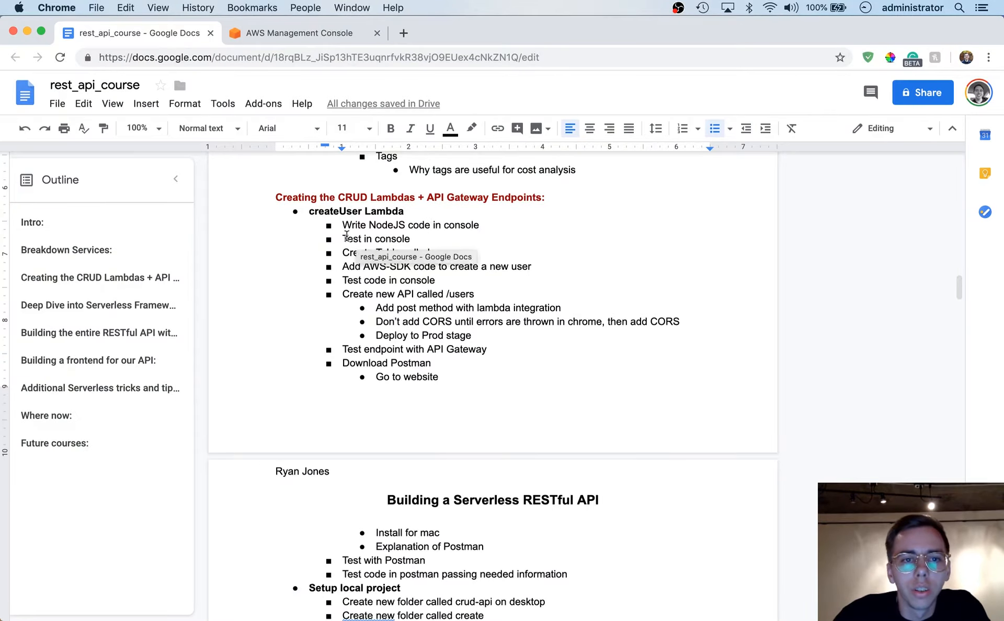
pyautogui.moveTo(315, 218)
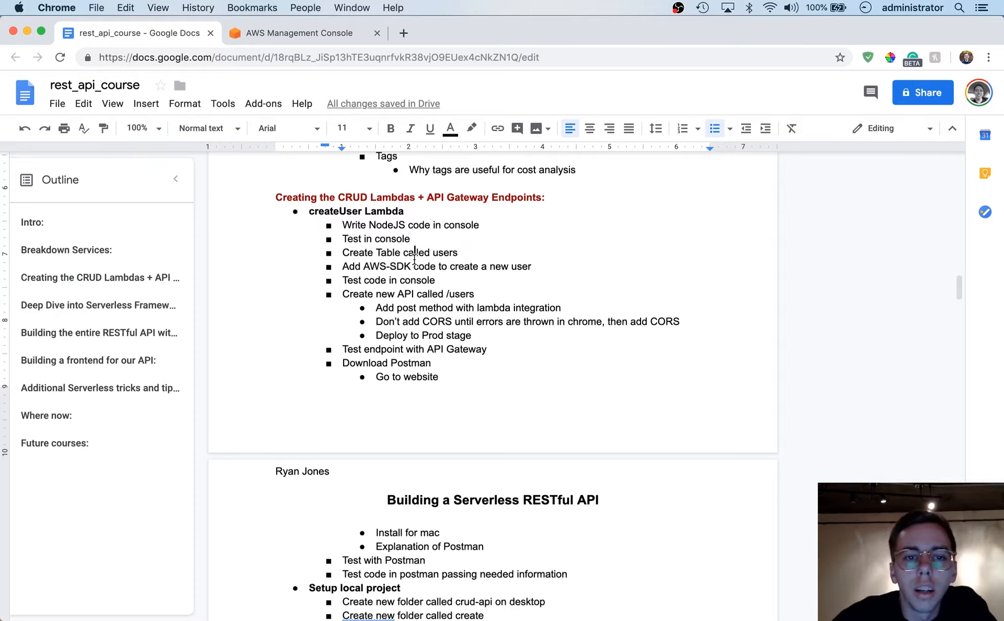
pyautogui.tripleClick(410, 225)
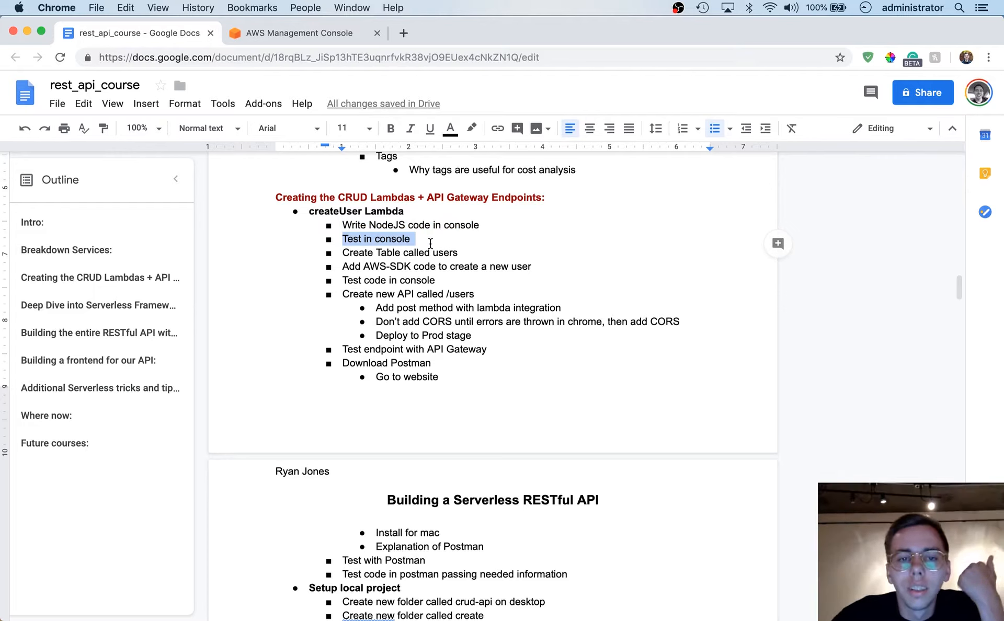
pyautogui.click(397, 267)
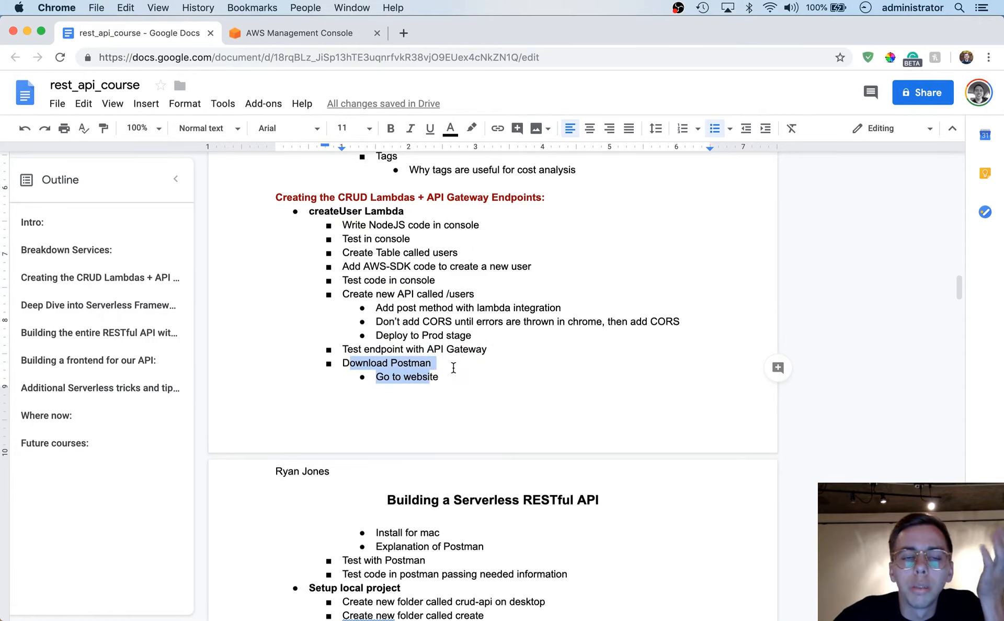
pyautogui.scroll(-3)
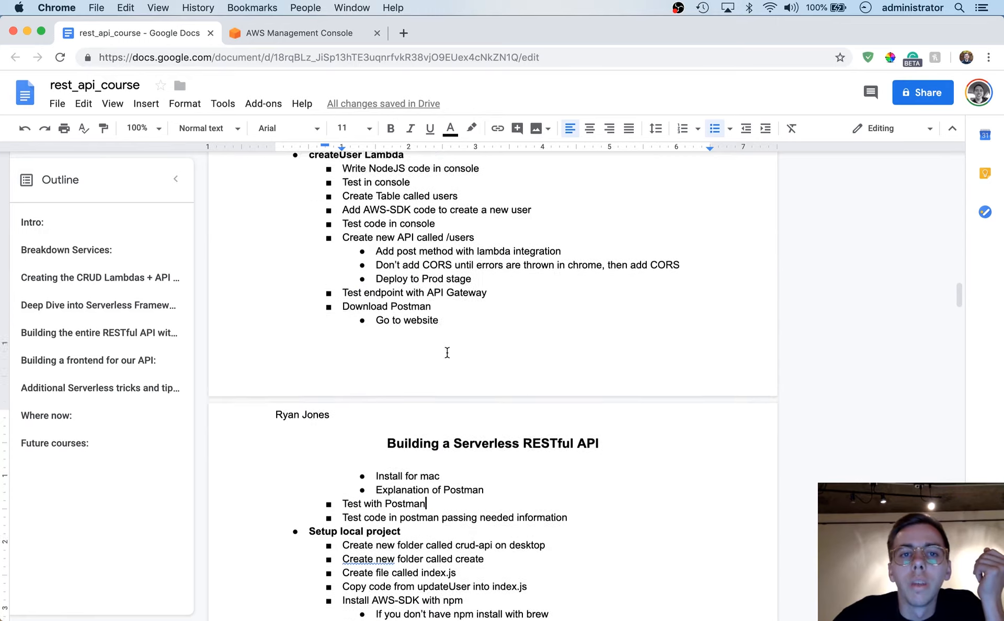
pyautogui.scroll(-3)
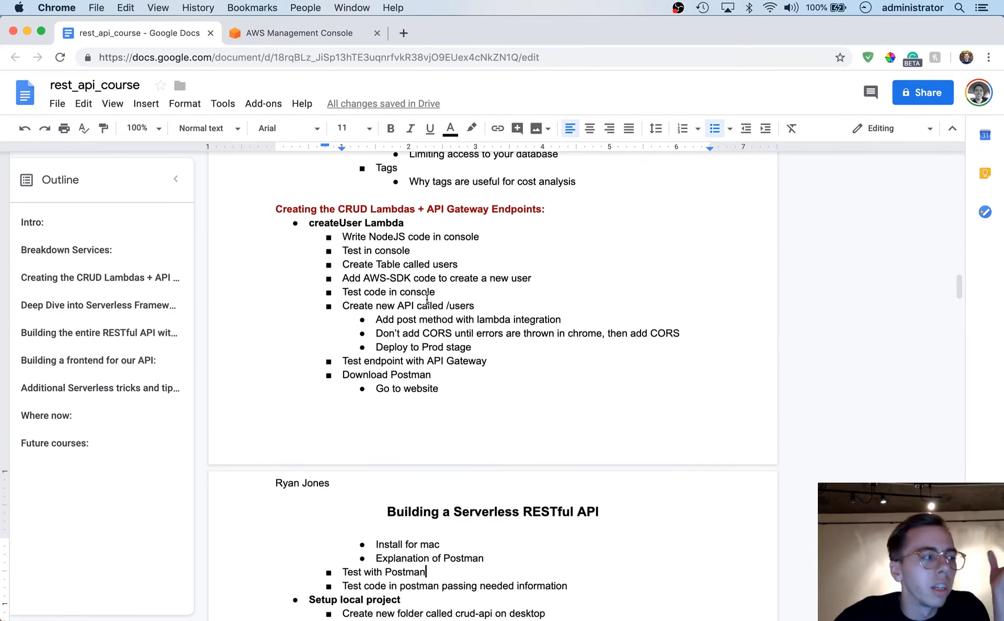